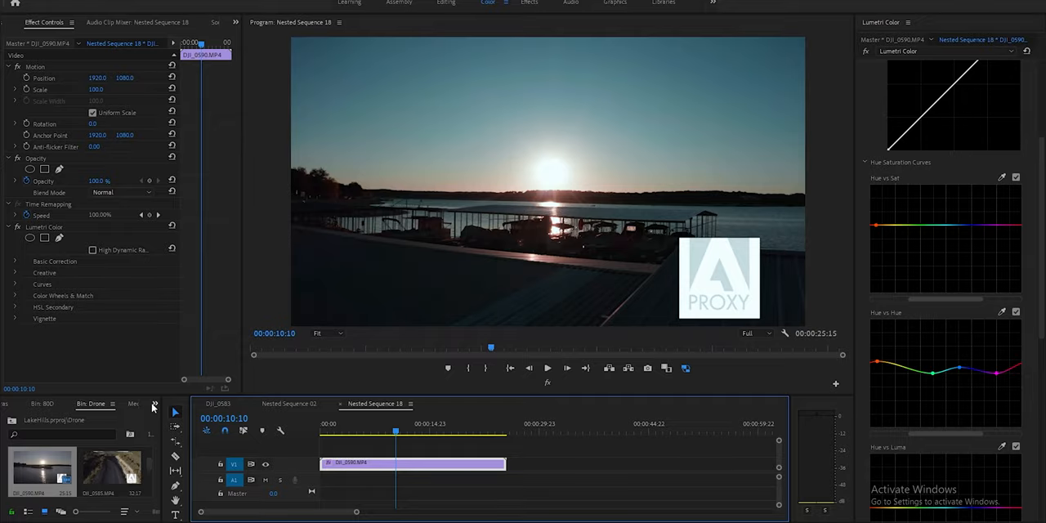
Step: Switch the project panel to the Extras bin and start an import into it
{"action": "left_click", "coordinate": [154, 405]}
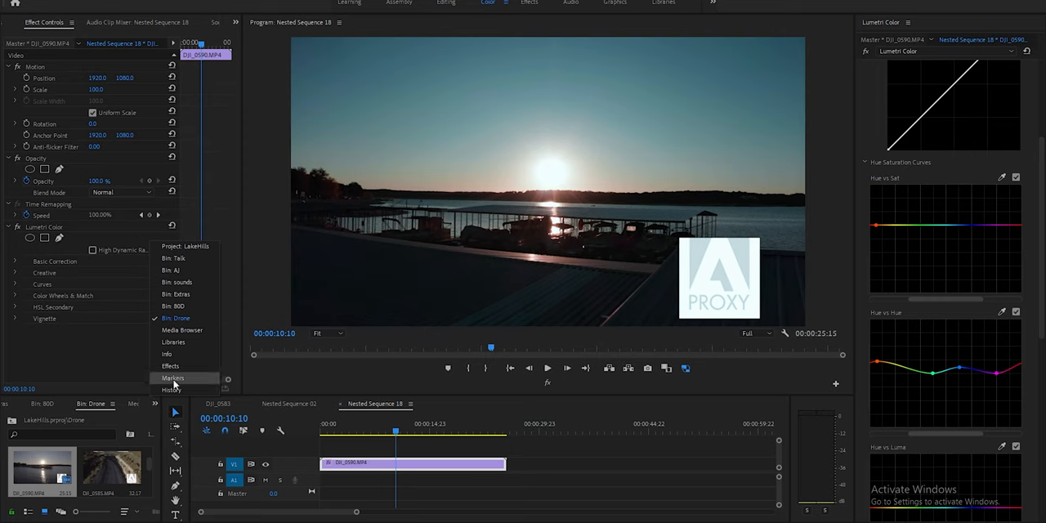
{"action": "mouse_move", "coordinate": [177, 258]}
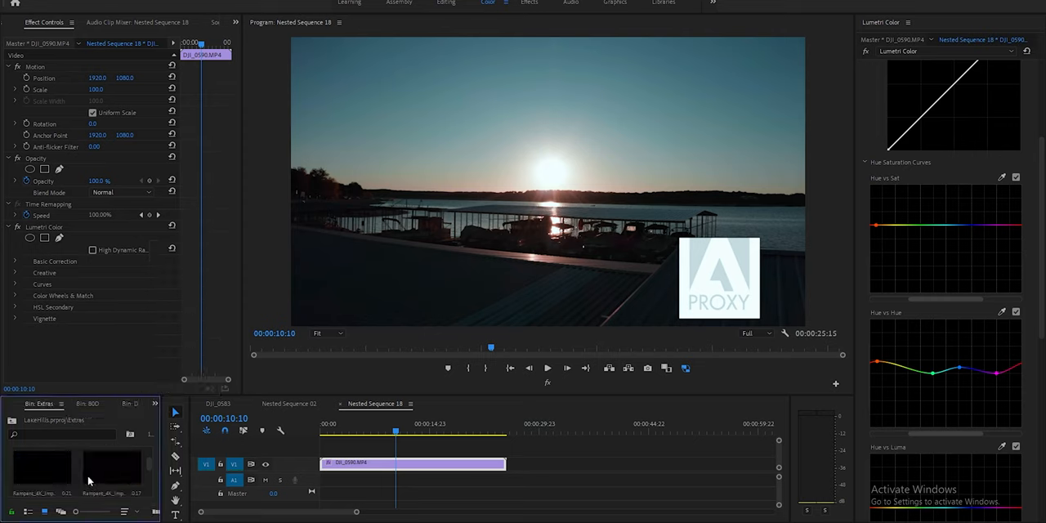
{"action": "right_click", "coordinate": [88, 481]}
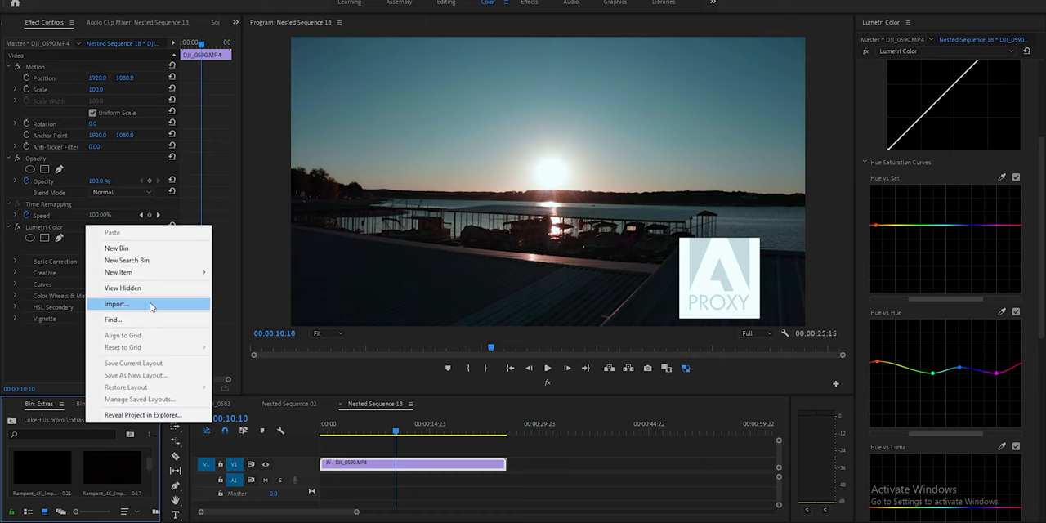
{"action": "left_click", "coordinate": [116, 303]}
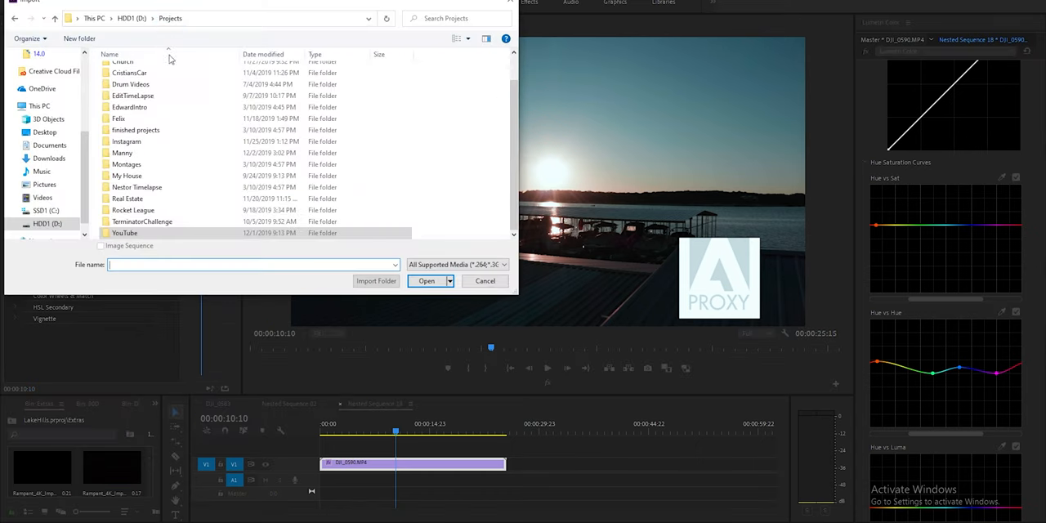
Step: Browse to D:\Inventory and select the Rampant_4K_Impact_Lights_FREE folder
{"action": "left_click", "coordinate": [131, 18]}
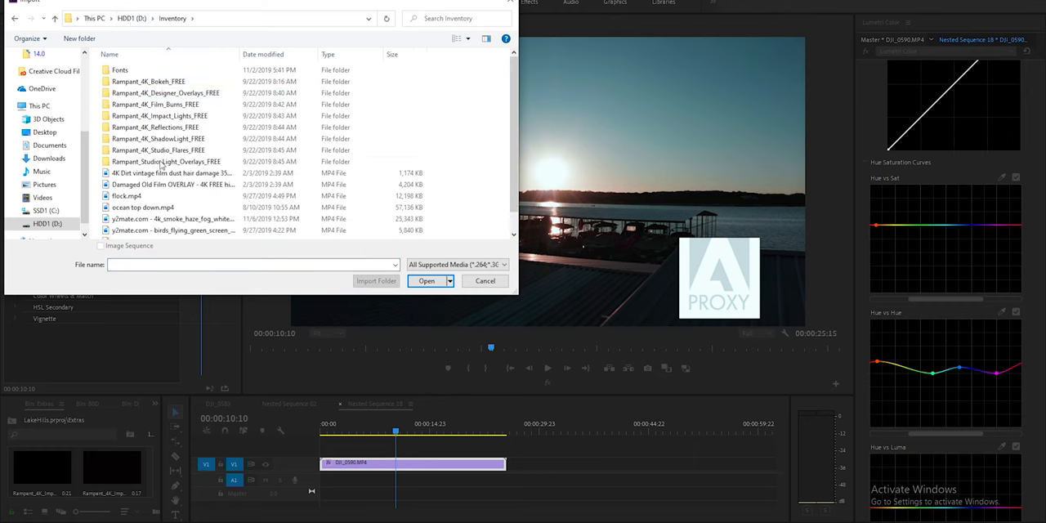
{"action": "left_click", "coordinate": [160, 116]}
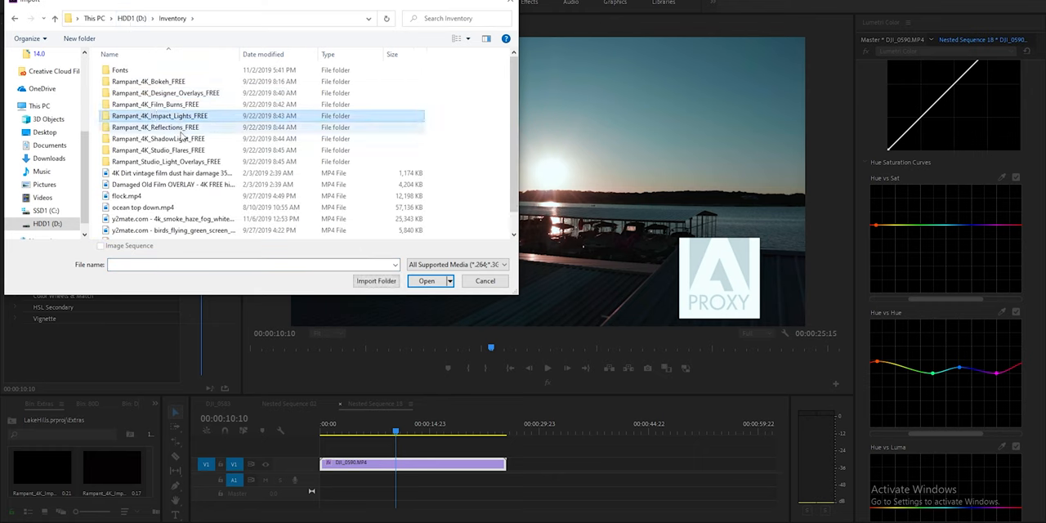